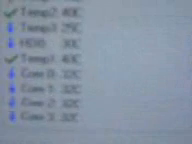
pyautogui.scroll(-3)
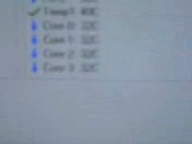